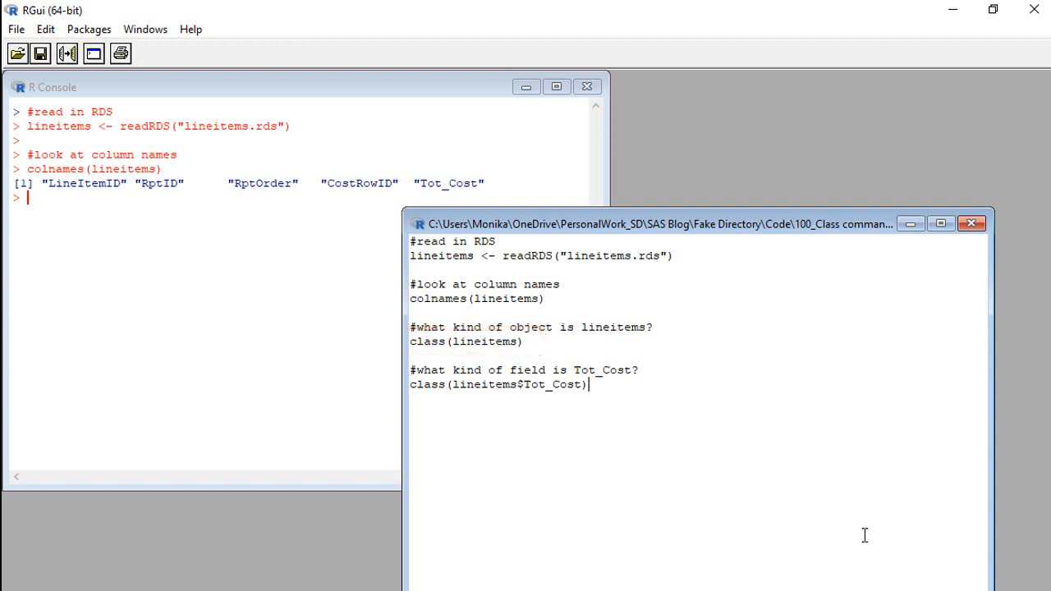
pyautogui.moveTo(731, 493)
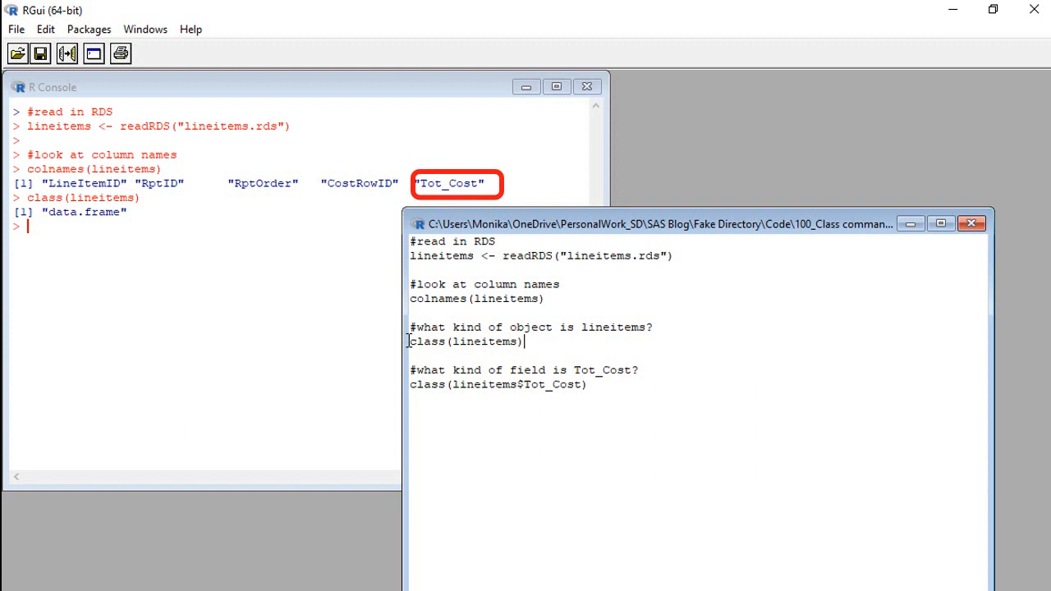
# Select 'lineitems' in the script to print the data frame with Tot_Cost values.
pyautogui.doubleClick(483, 342)
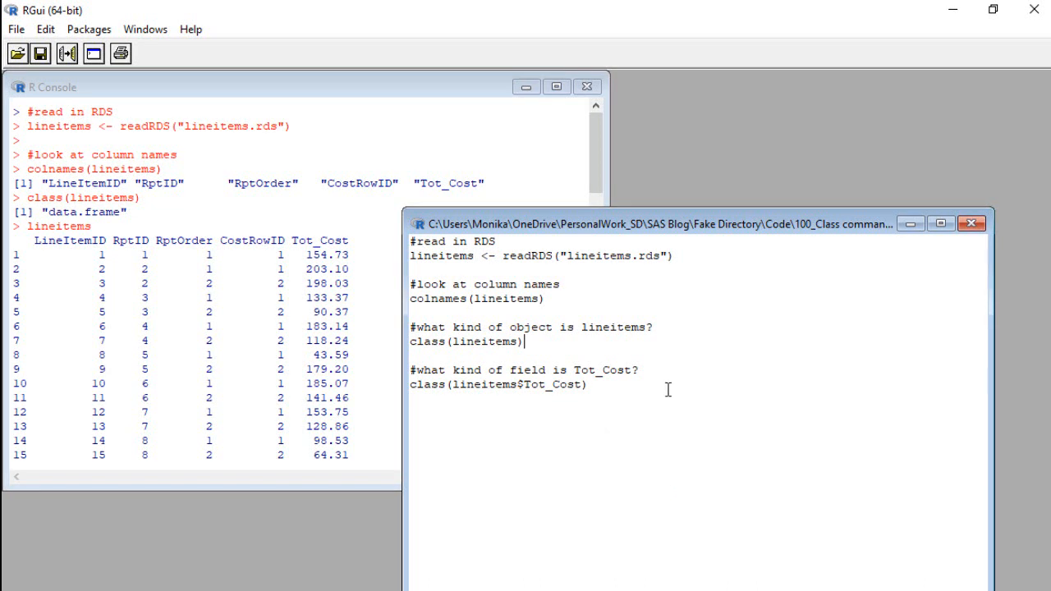
pyautogui.tripleClick(497, 384)
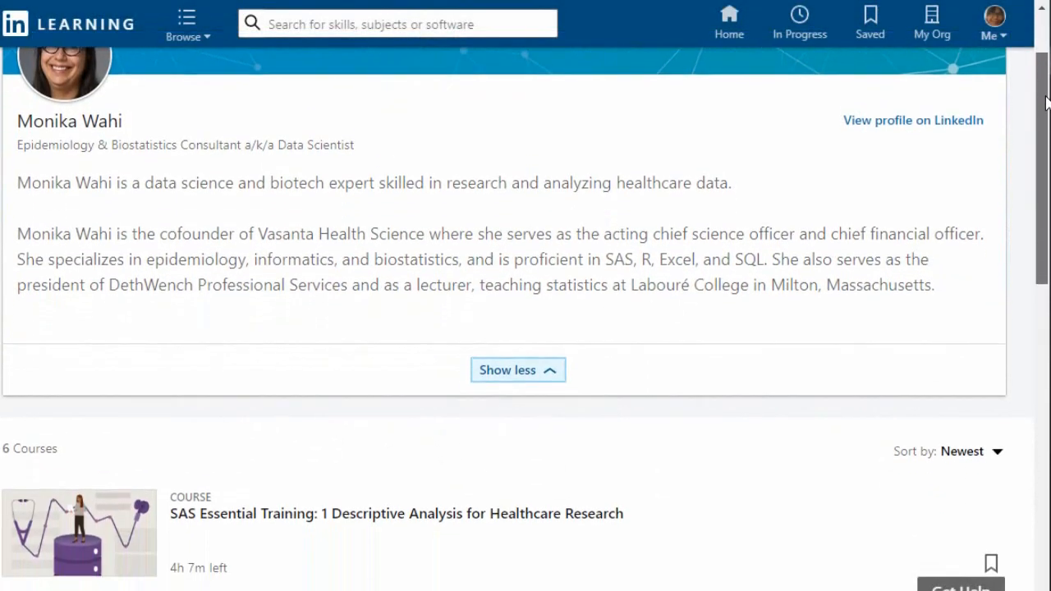
# Scroll past the instructor bio to the four-course list with both Designing Big Data Healthcare Studies parts.
pyautogui.scroll(-3)
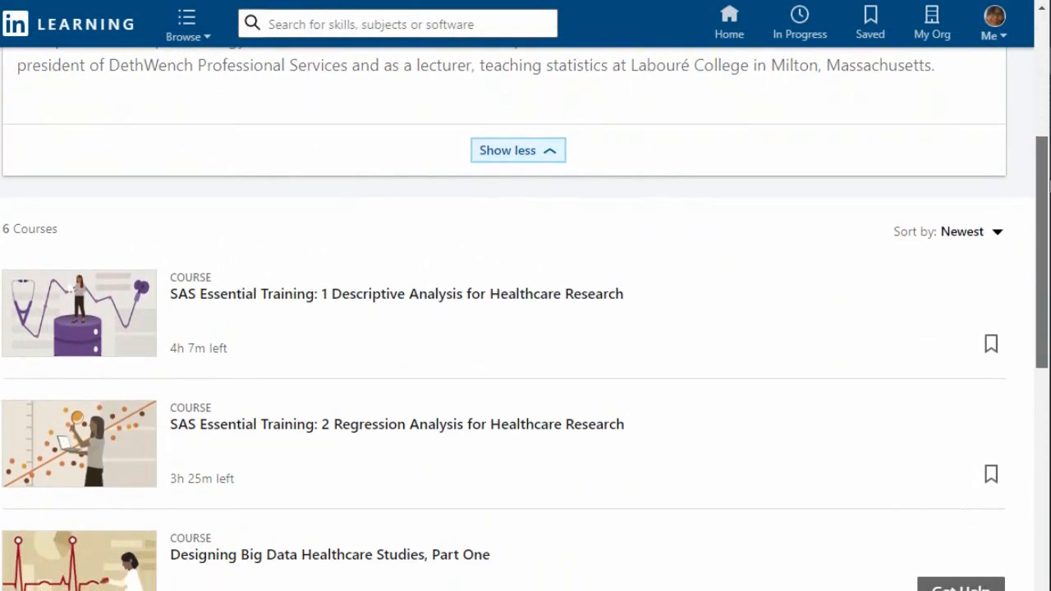
pyautogui.scroll(-3)
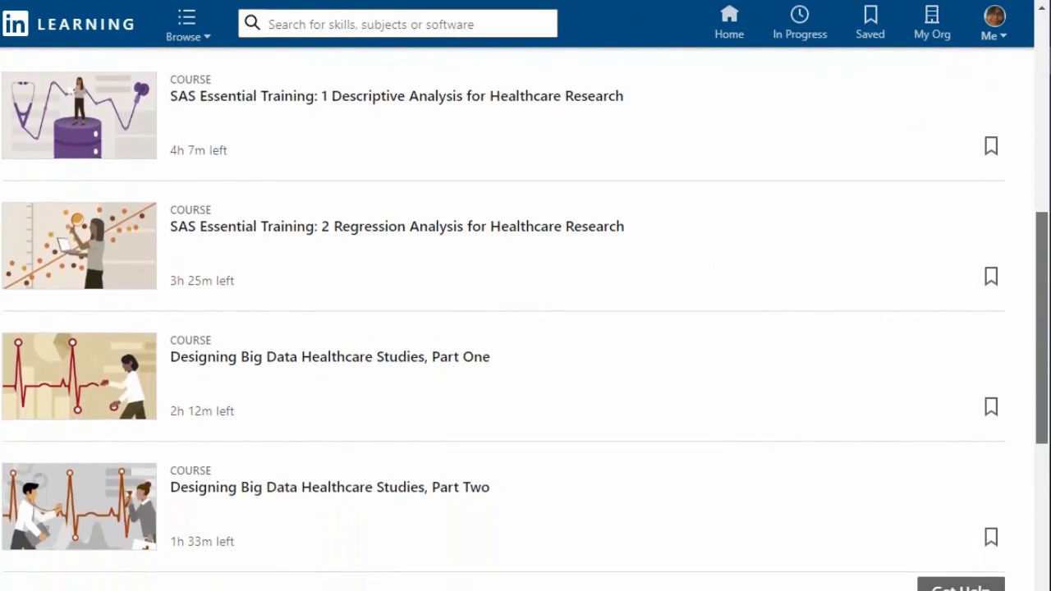